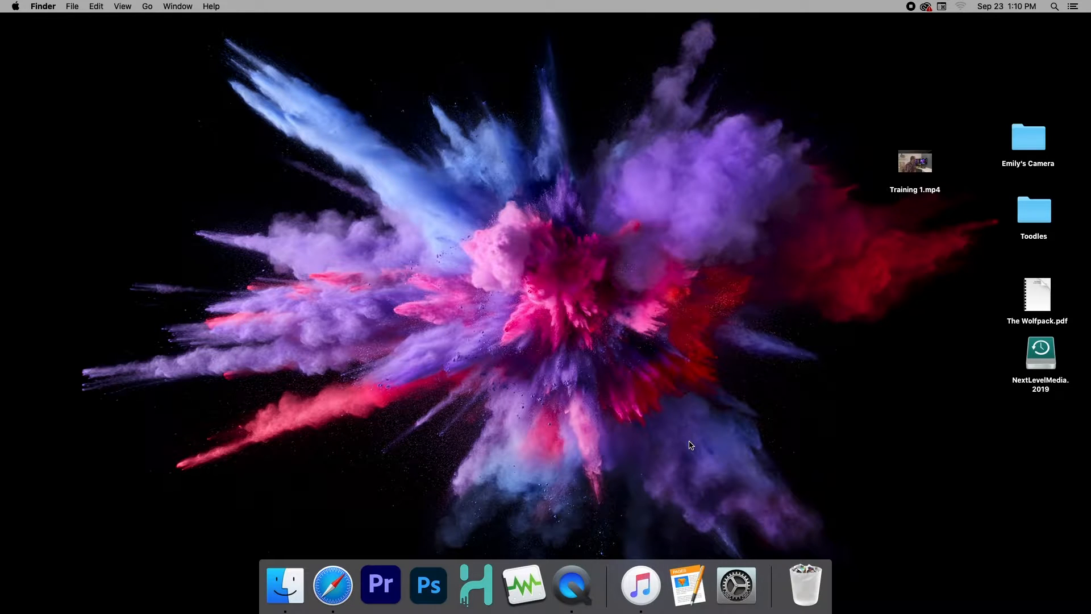
pyautogui.moveTo(381, 584)
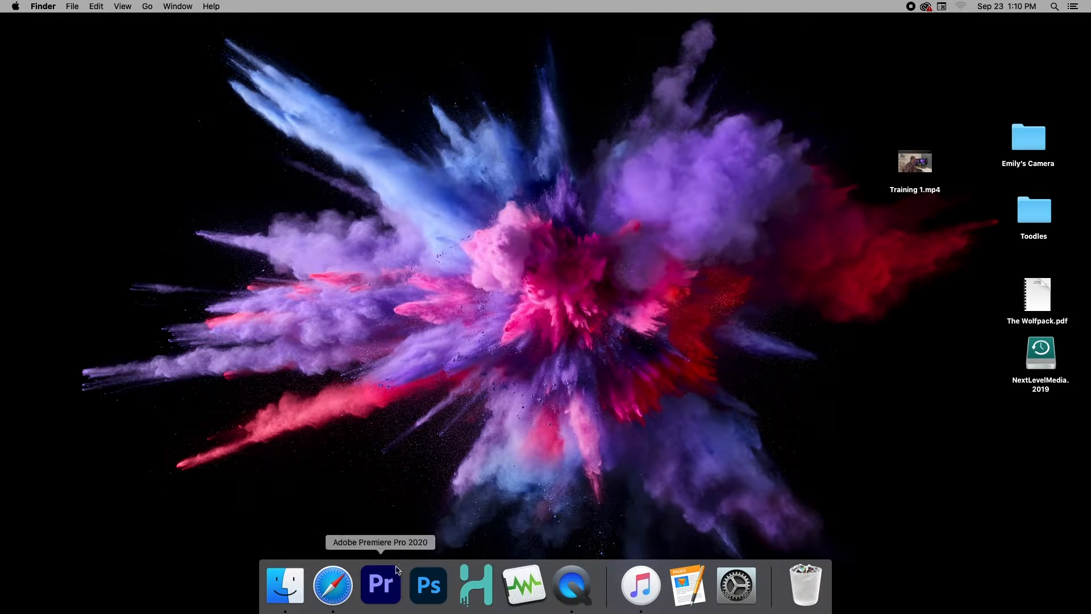
# - Launch Adobe Premiere Pro 2020 from the Dock
pyautogui.click(380, 584)
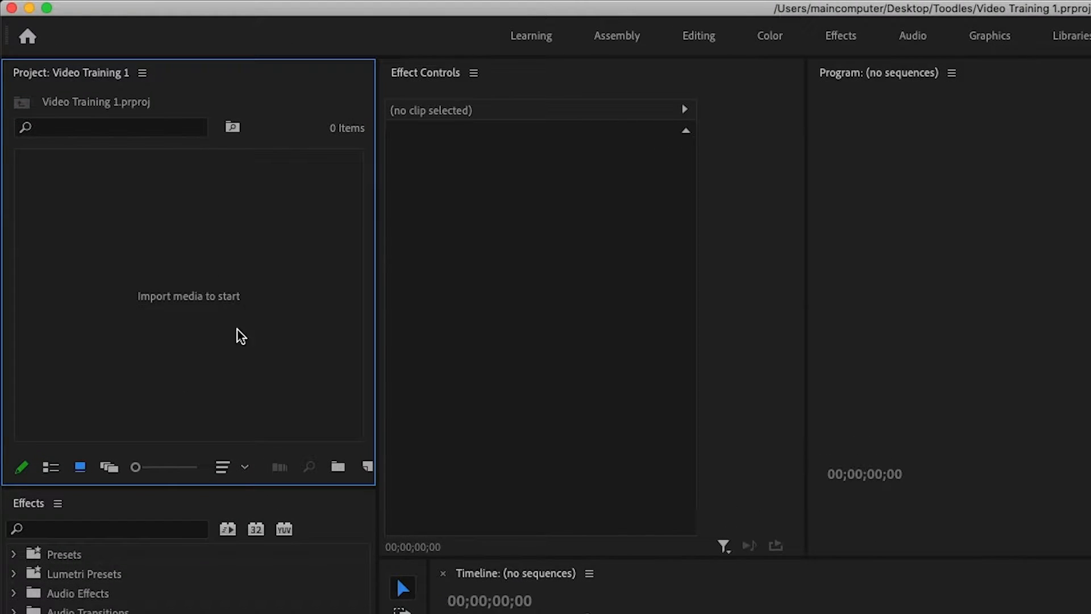
pyautogui.moveTo(424, 295)
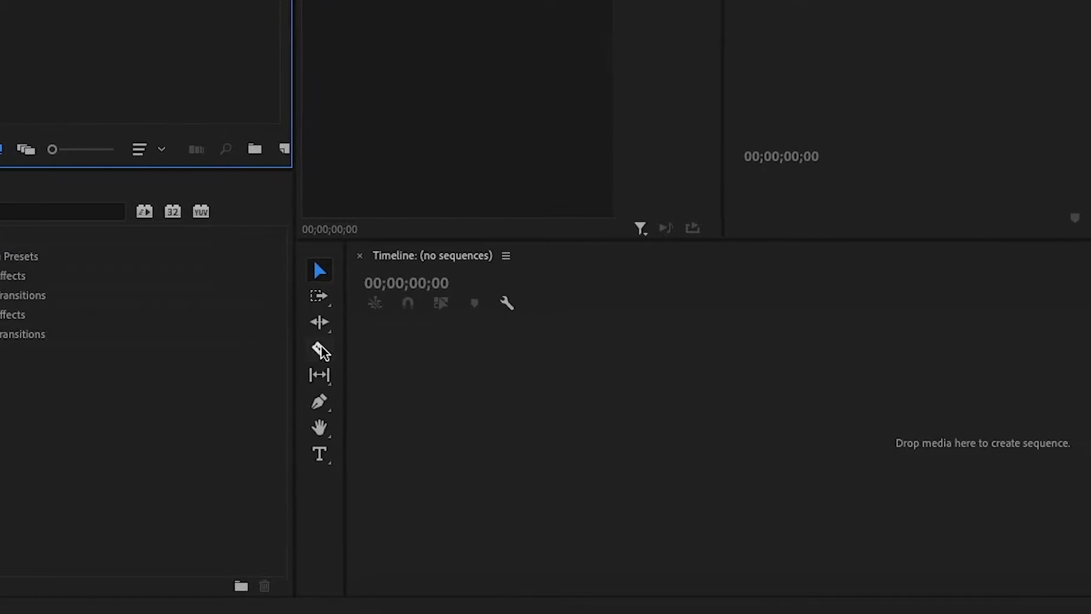
pyautogui.moveTo(295, 454)
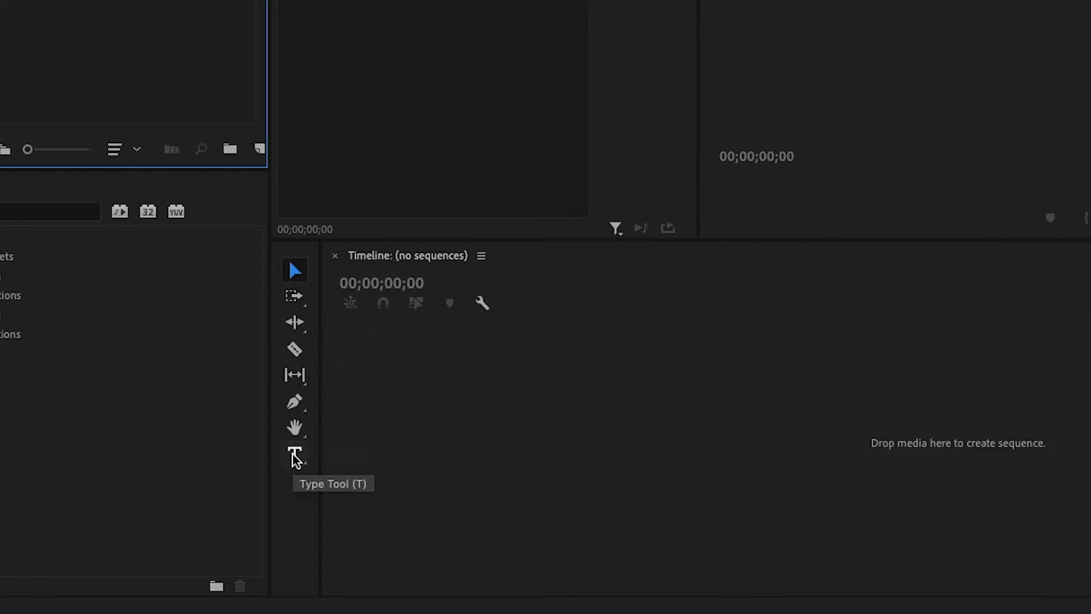
pyautogui.moveTo(295, 402)
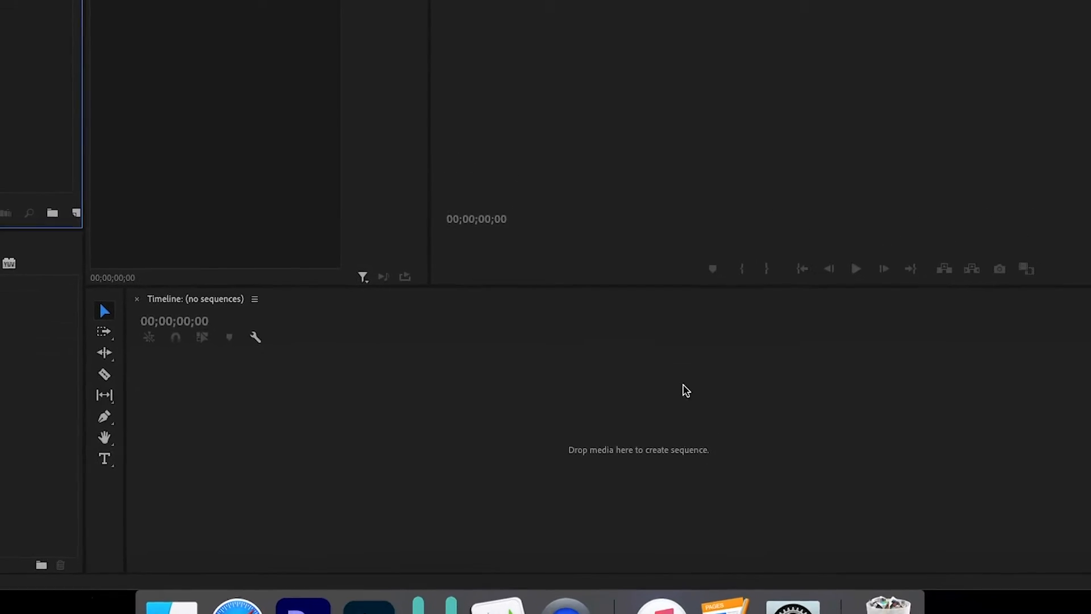
# - Import Training 1.mp4 from the Desktop into the project via File > Import
pyautogui.click(97, 7)
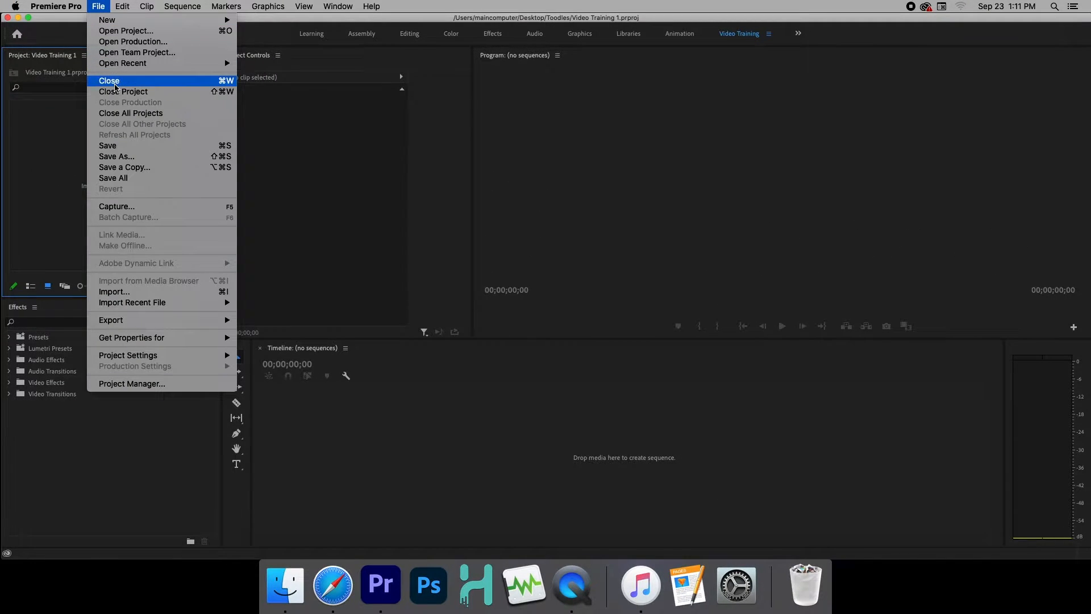
pyautogui.moveTo(115, 291)
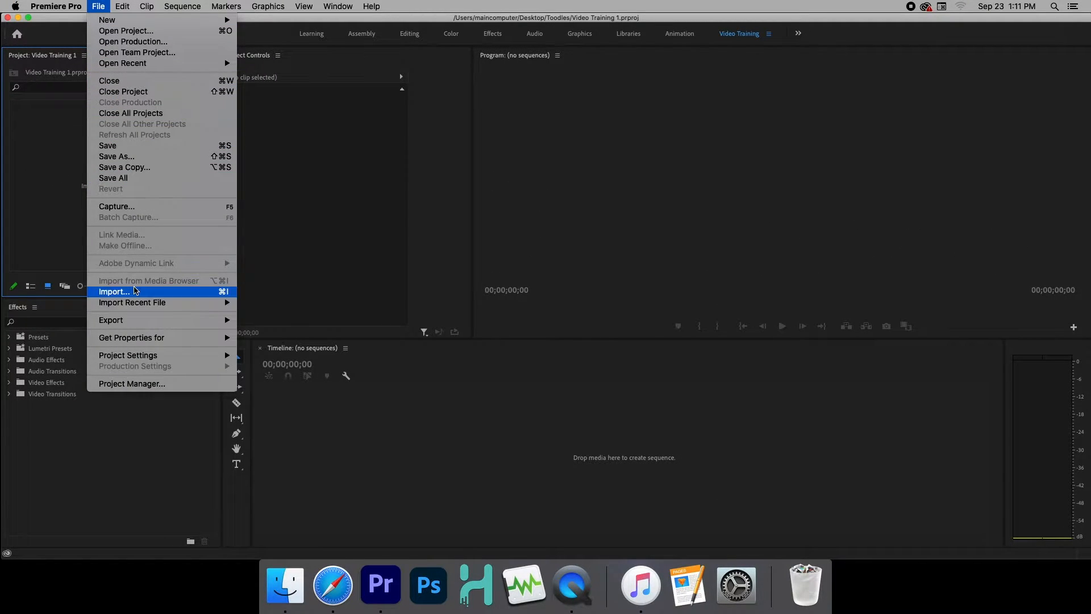
pyautogui.click(114, 291)
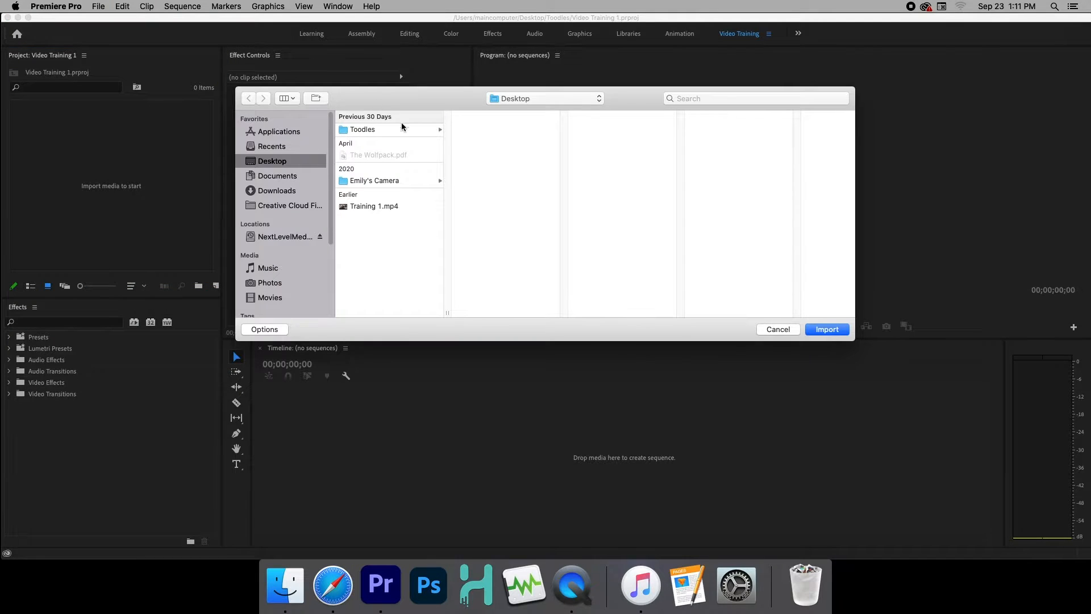
pyautogui.moveTo(369, 211)
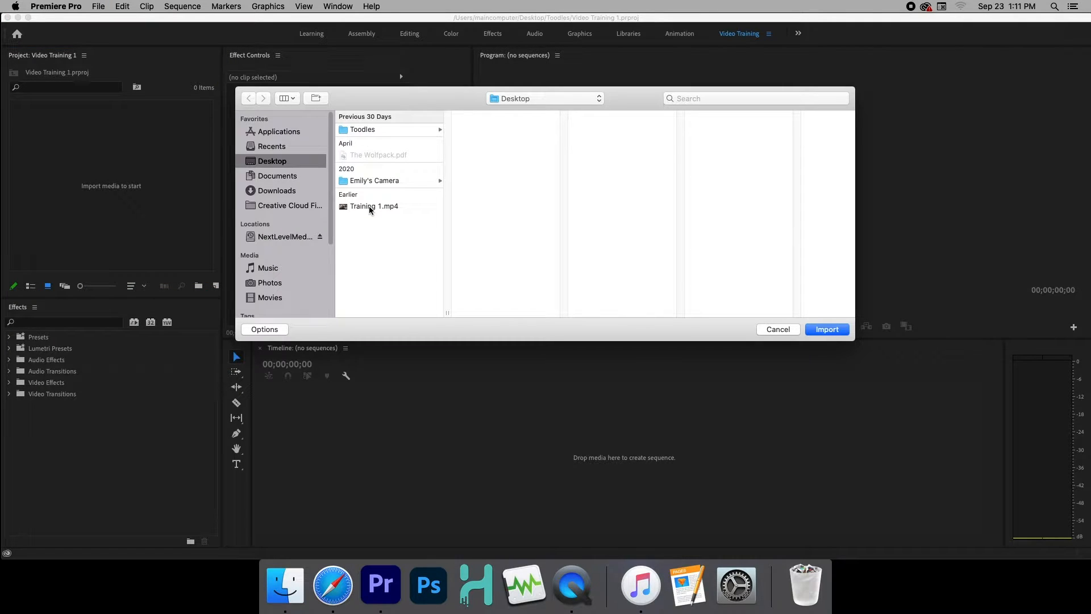
pyautogui.click(826, 329)
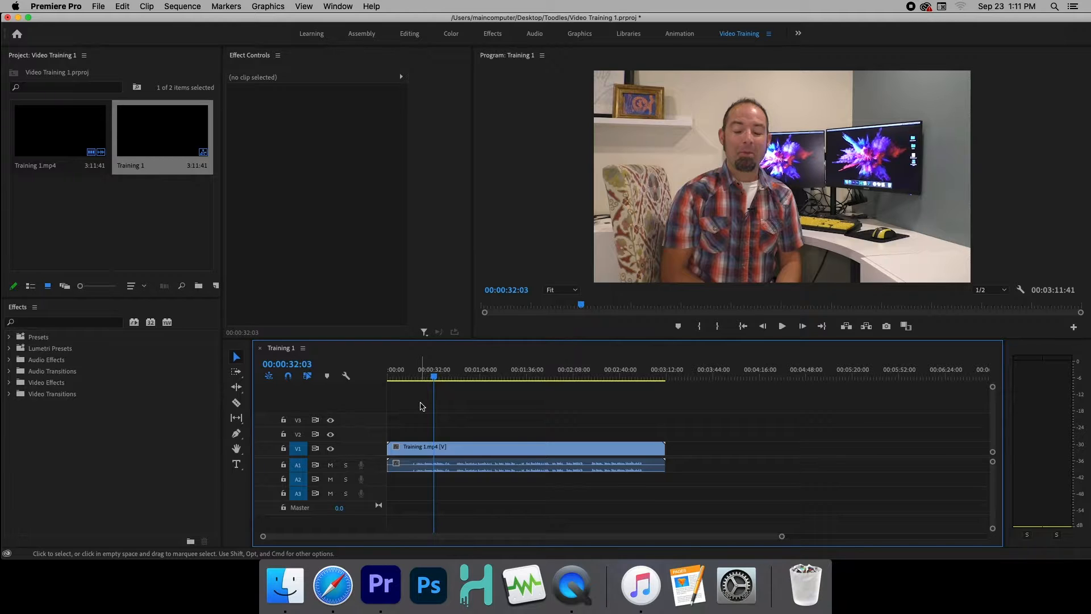
pyautogui.moveTo(413, 377)
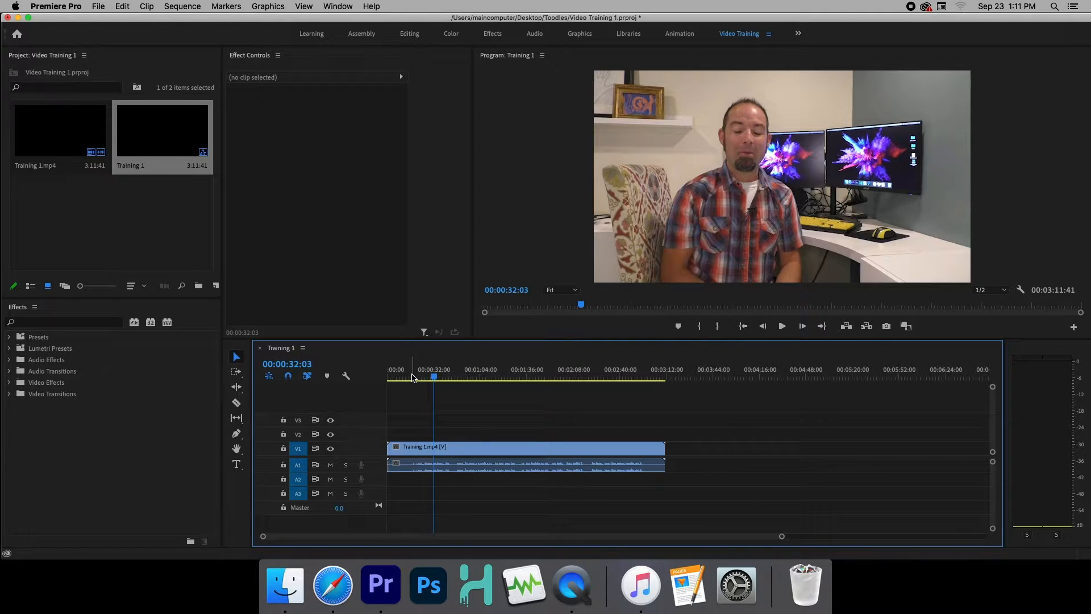
# - Scrub the clip and park the playhead at the trim point near 00:00:47:14
pyautogui.click(409, 377)
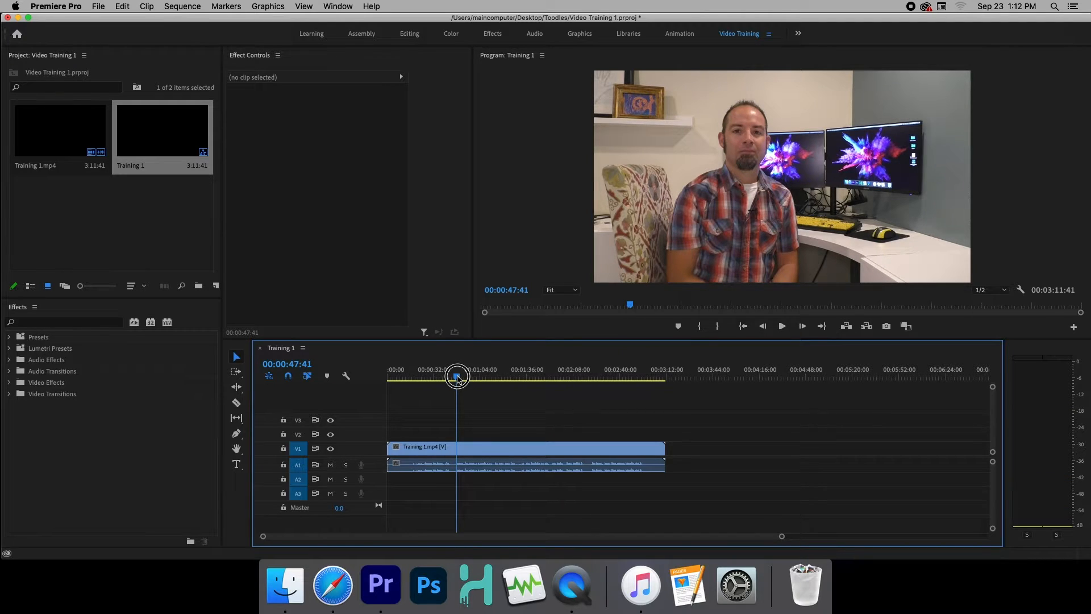
pyautogui.click(455, 376)
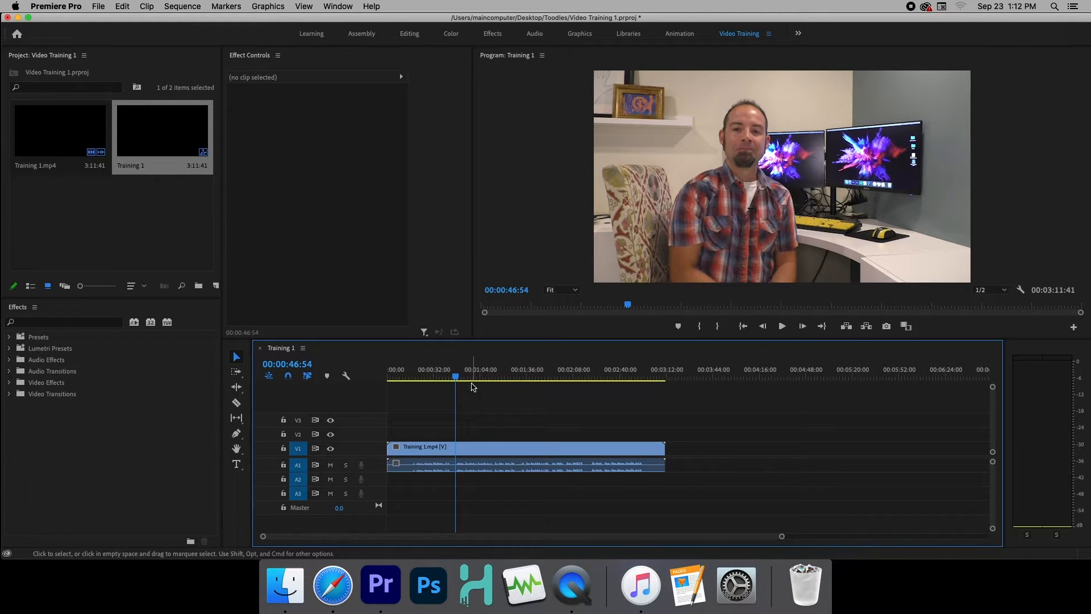
pyautogui.click(781, 326)
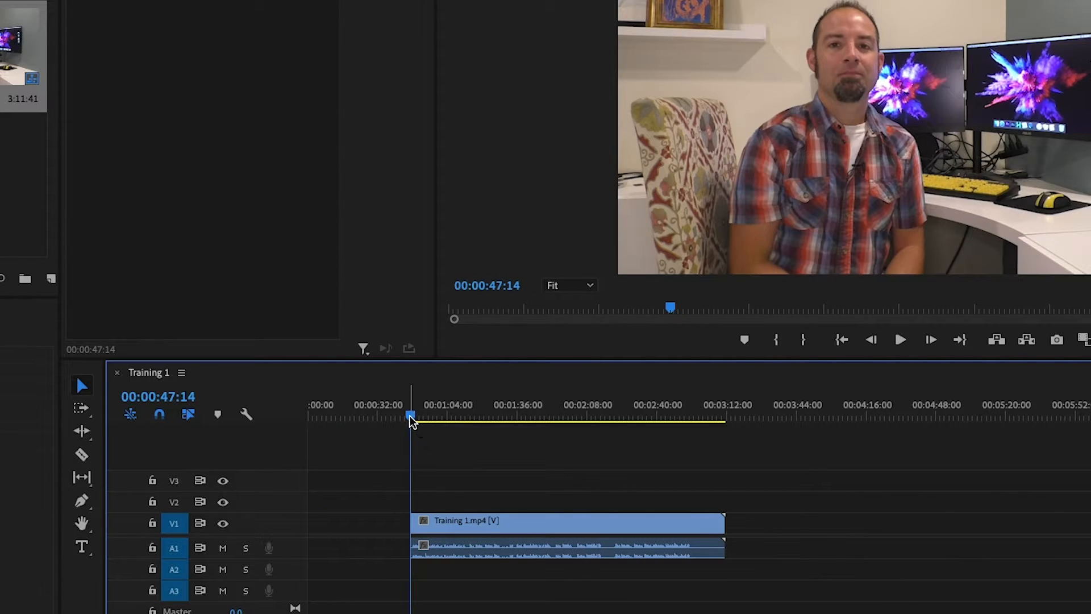
pyautogui.moveTo(404, 513)
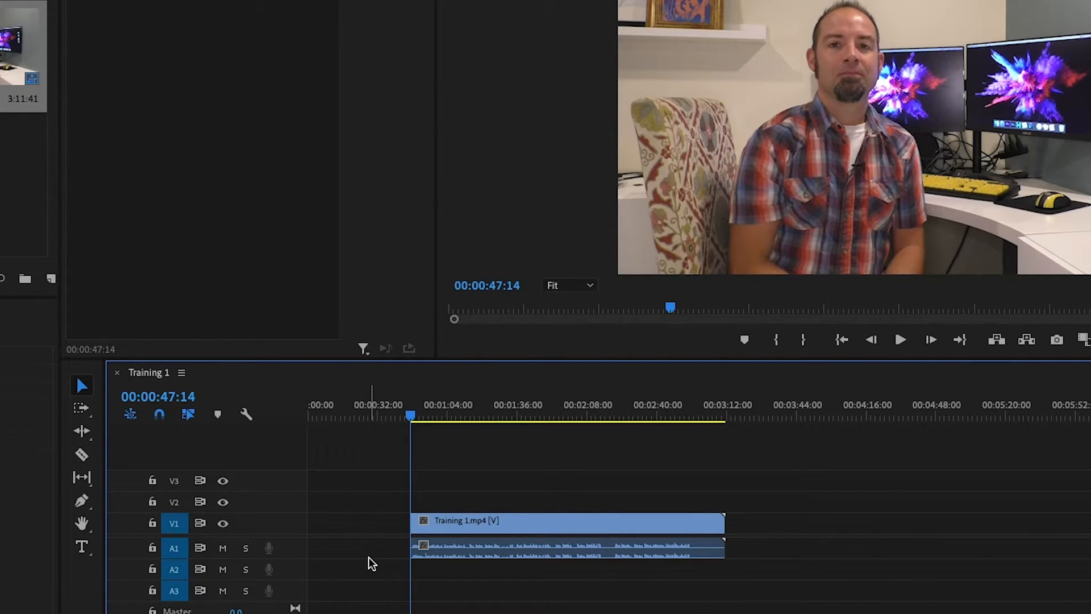
pyautogui.moveTo(463, 432)
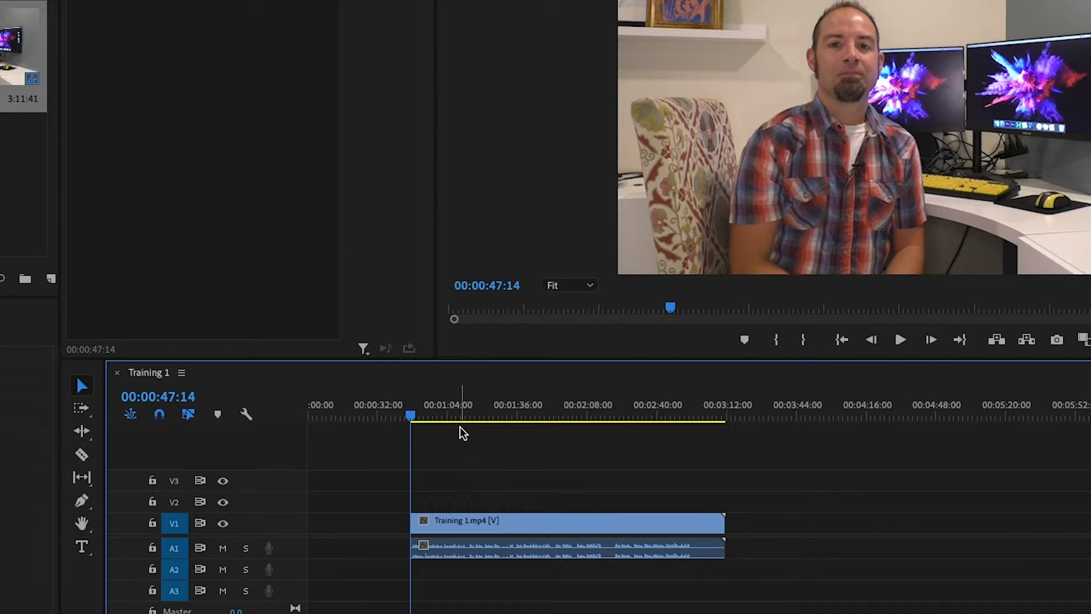
# - Find the first take's end and razor the clip at 00:01:13:06
pyautogui.click(460, 416)
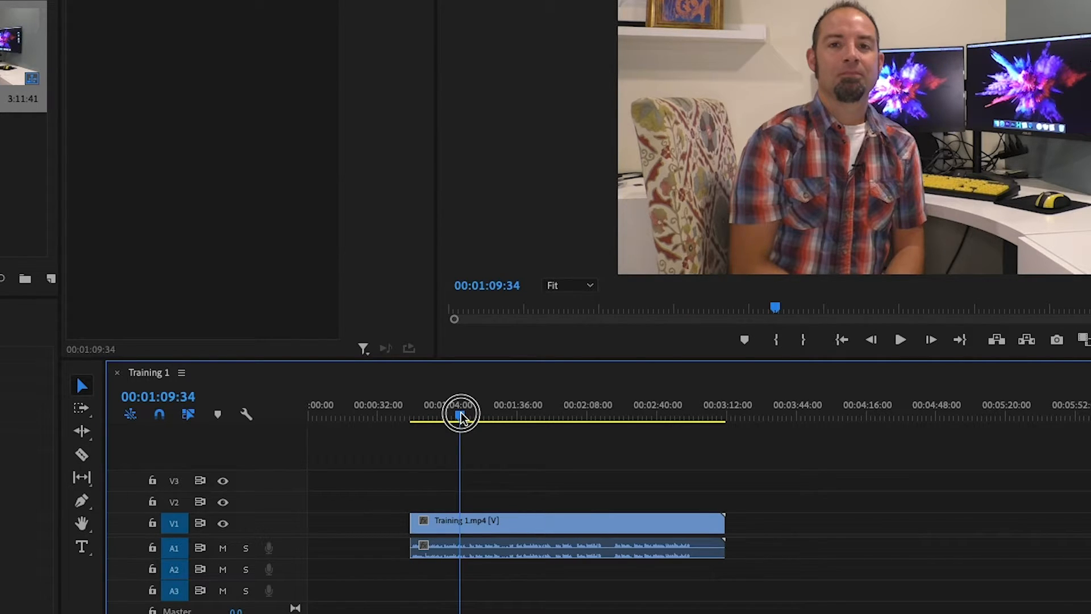
pyautogui.click(900, 340)
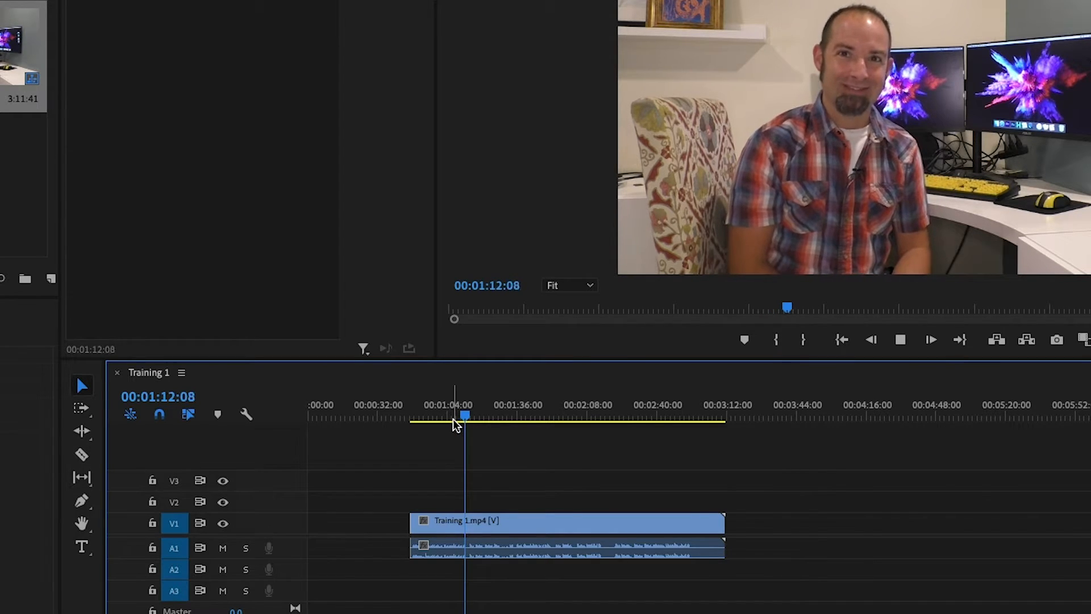
pyautogui.click(931, 340)
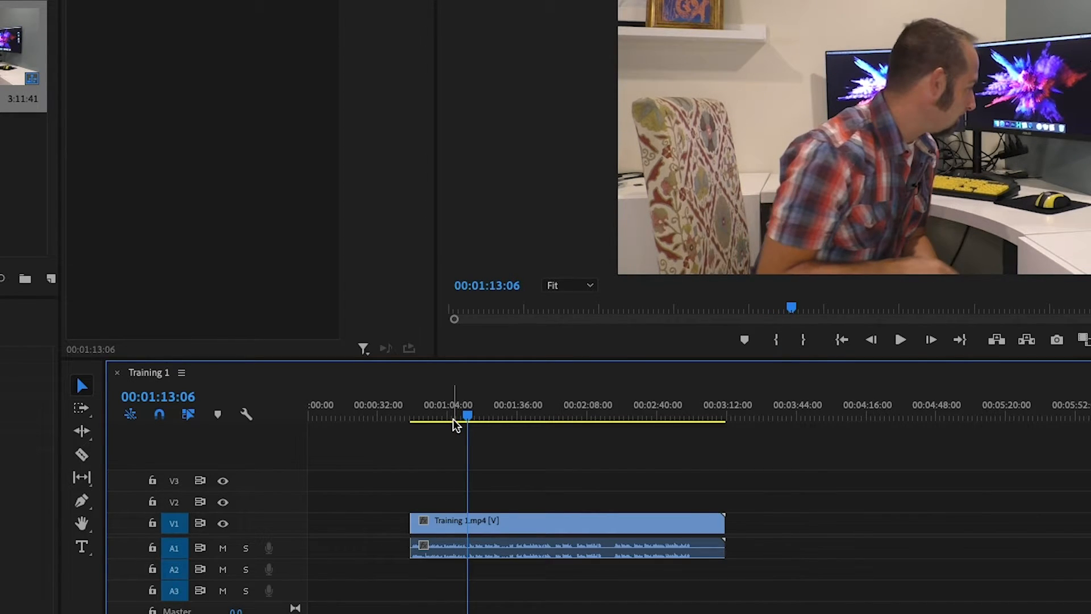
pyautogui.moveTo(387, 444)
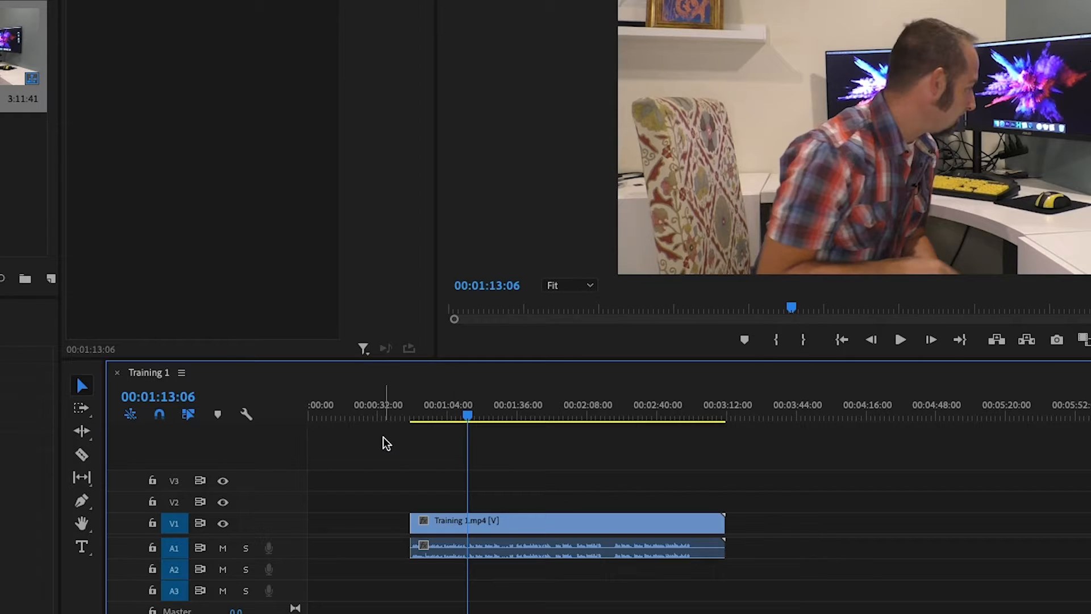
pyautogui.moveTo(82, 455)
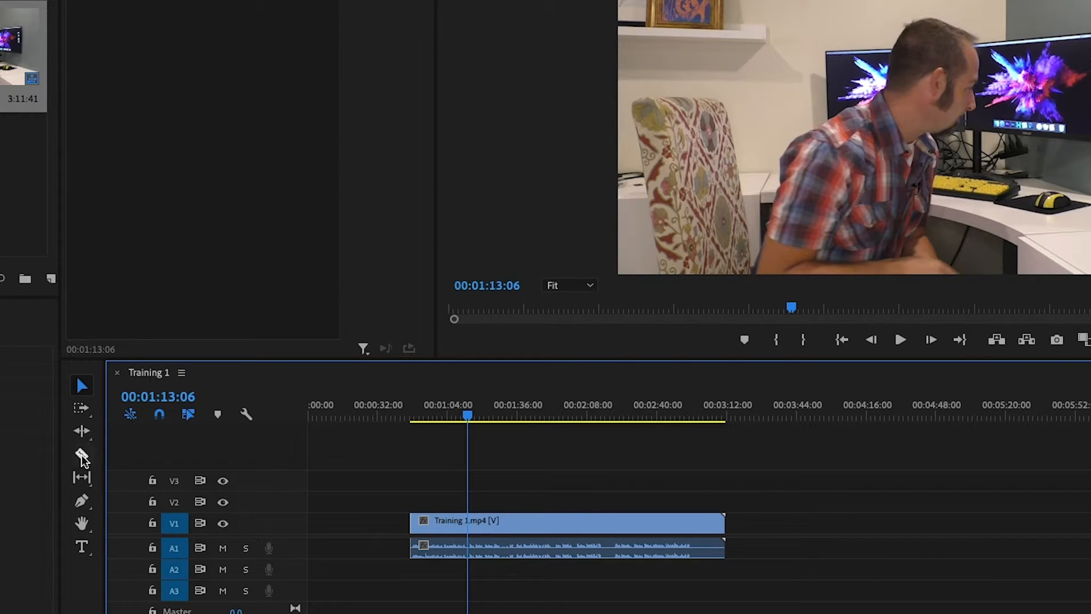
pyautogui.click(81, 454)
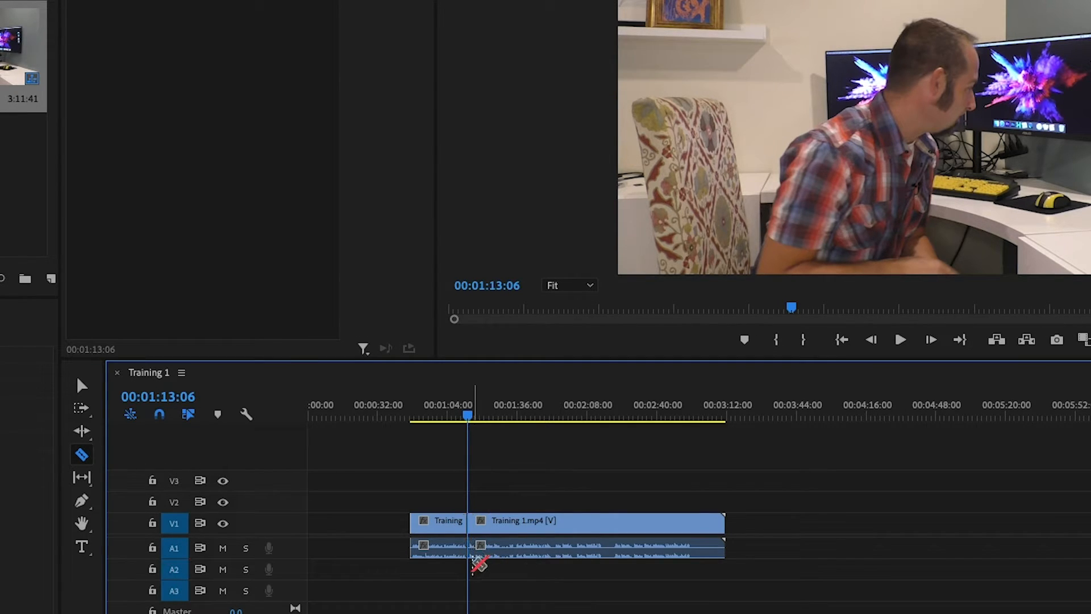
pyautogui.click(900, 340)
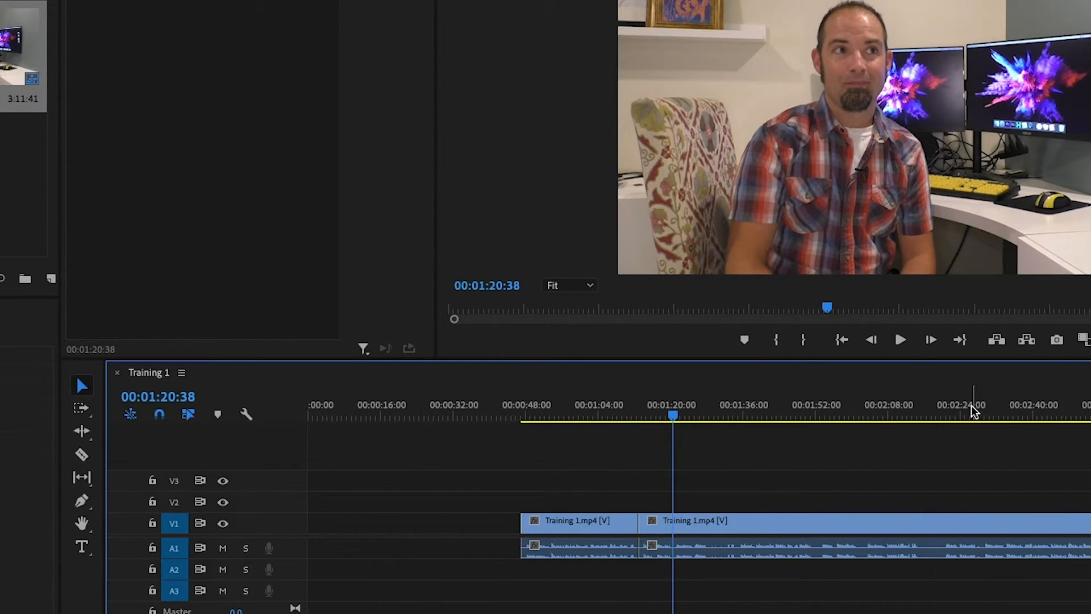
# - Razor the clip at 00:02:34:17 and select the middle clip between the cuts
pyautogui.click(945, 416)
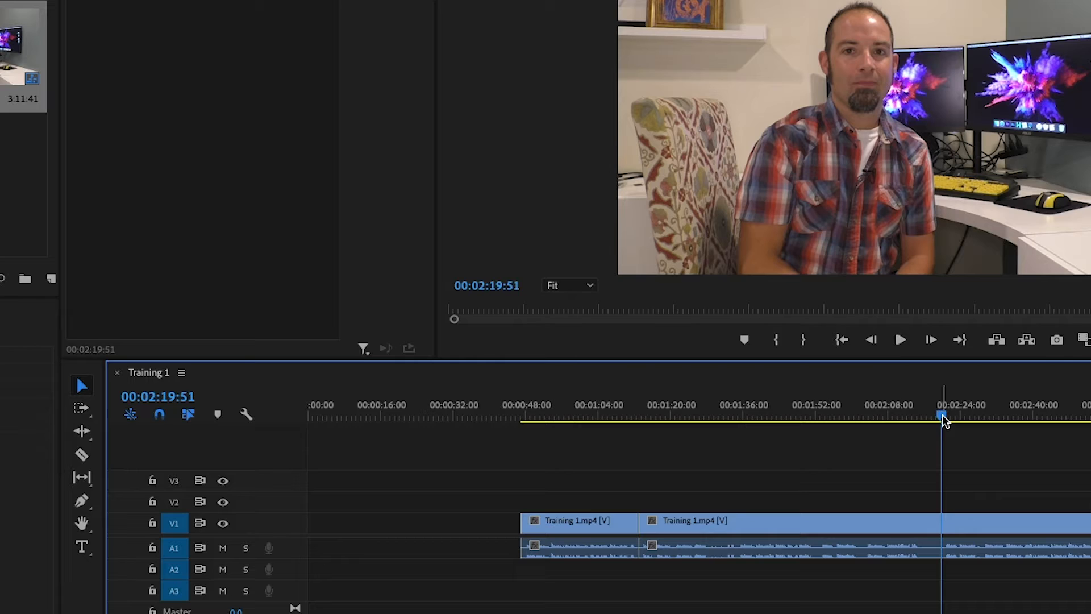
pyautogui.click(900, 340)
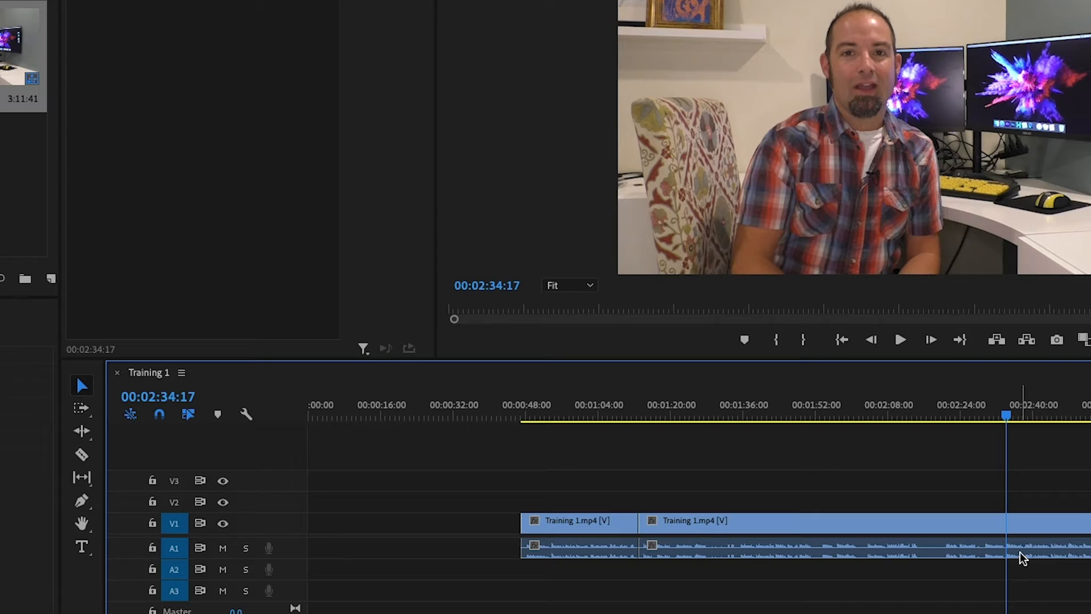
pyautogui.click(82, 455)
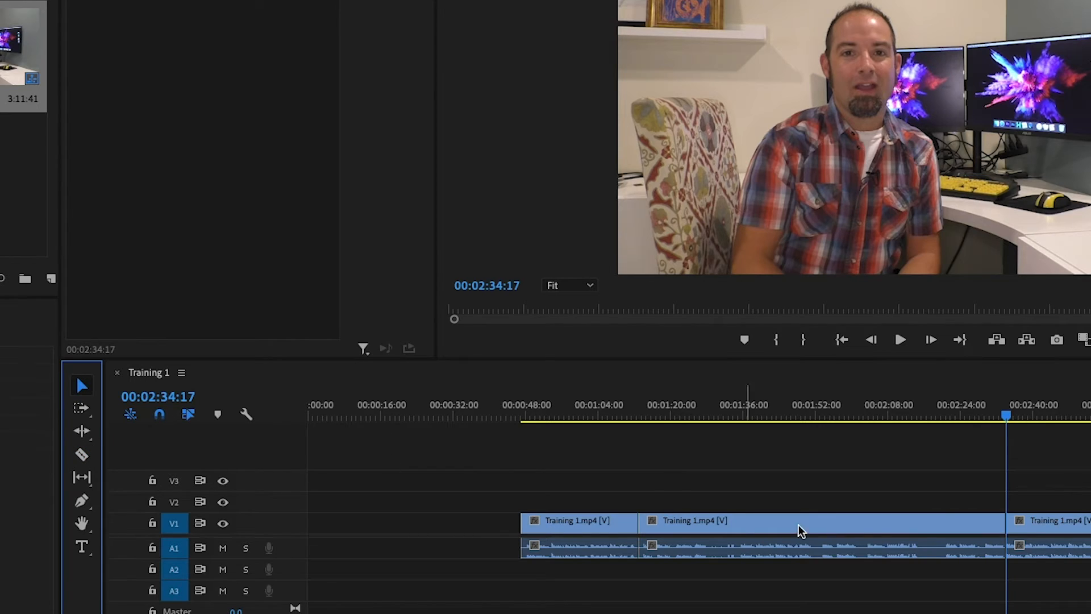
pyautogui.click(820, 520)
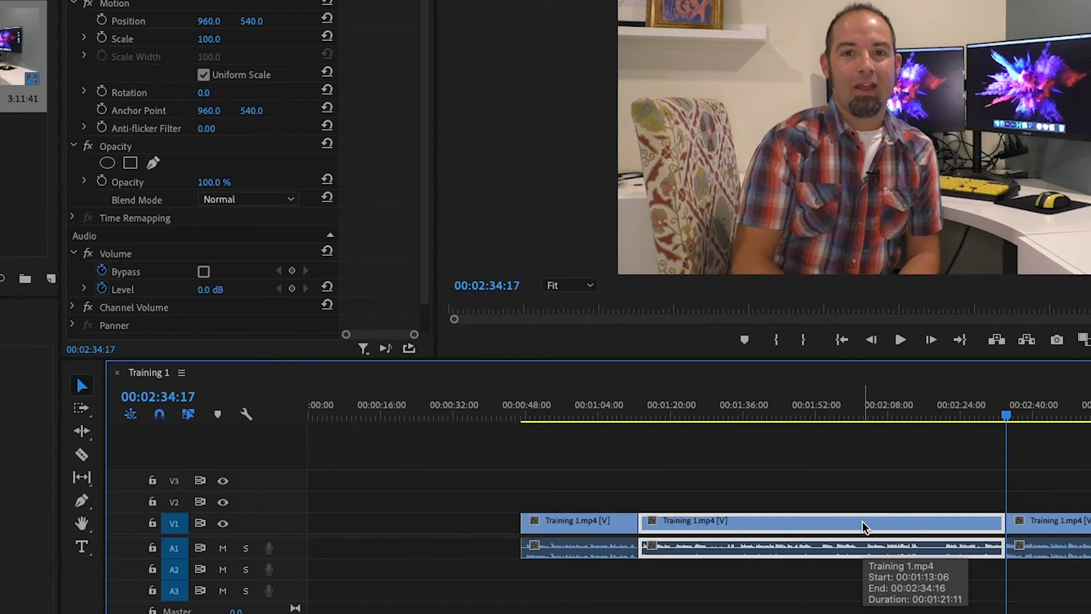